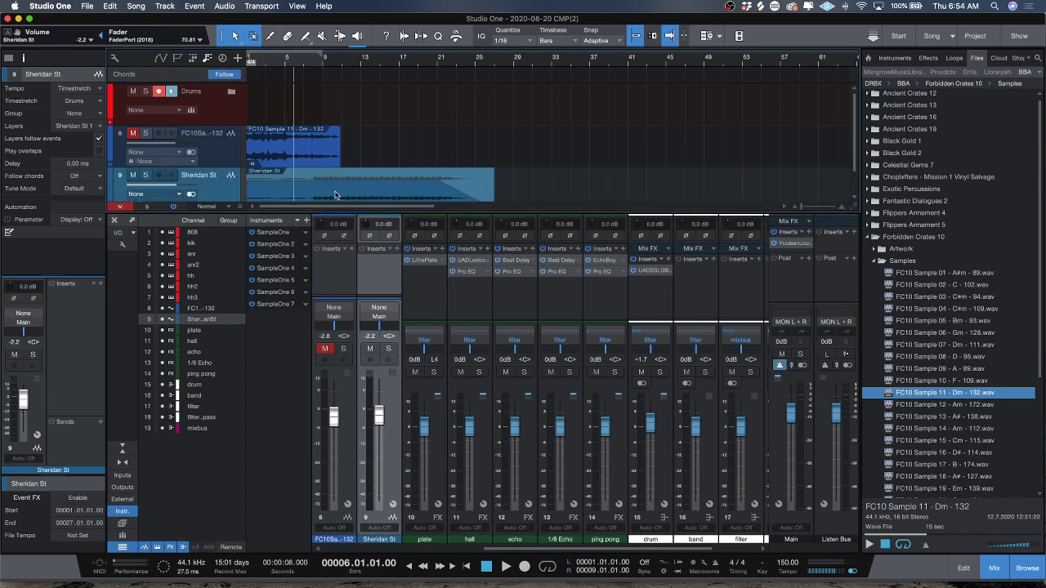
Delete the extra event from the Sheridan St track, keeping only the FC10 Sample 11 loop.
click(351, 183)
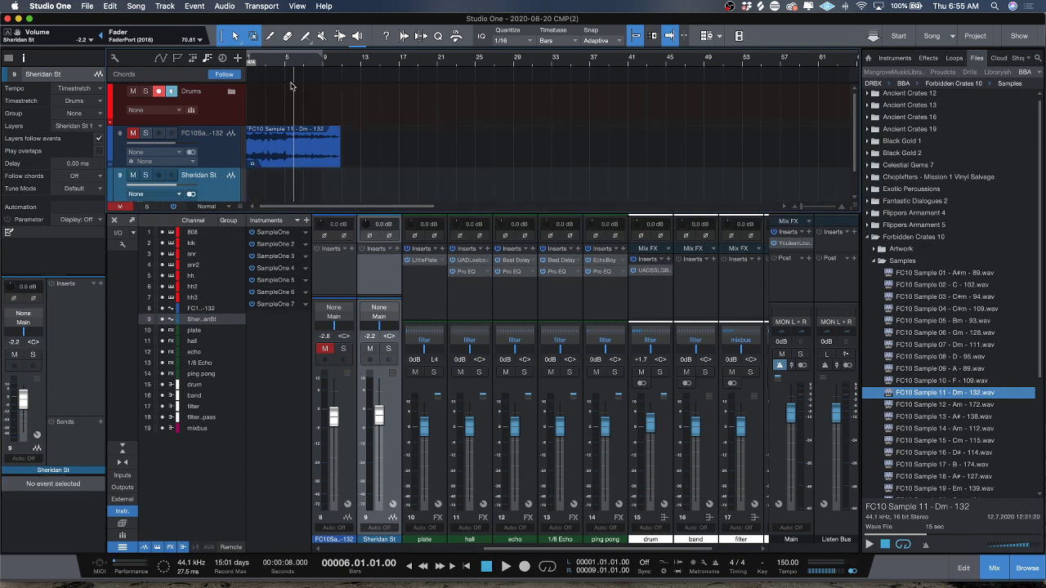
mouse_move(384, 178)
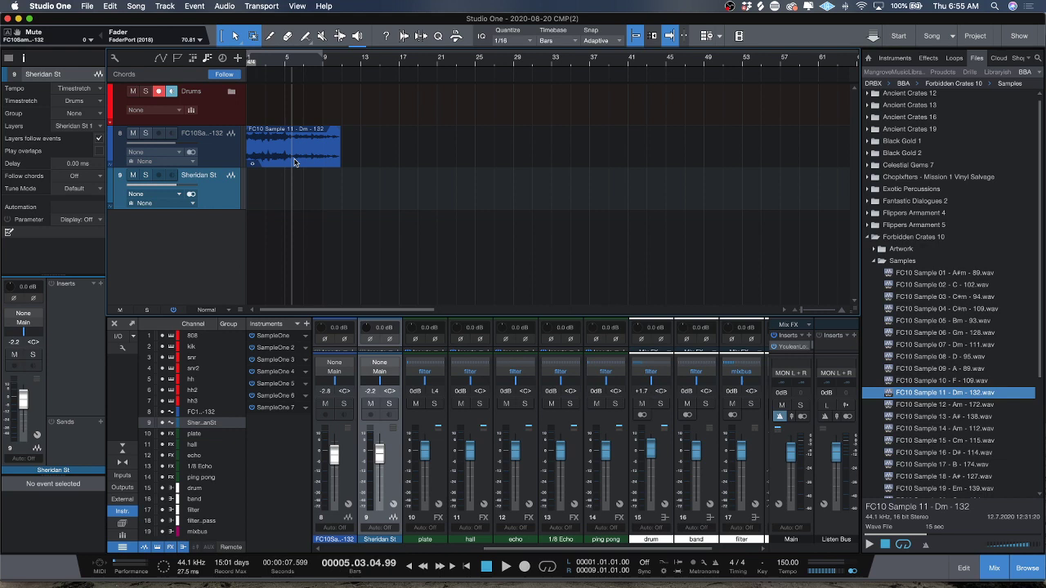
mouse_move(307, 156)
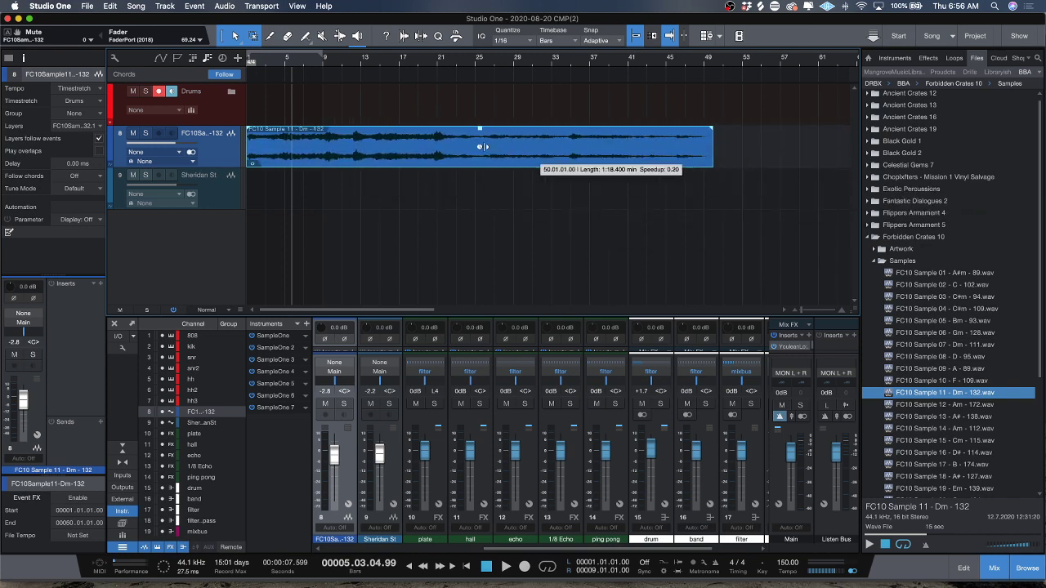
Alt-drag the FC10 Sample 11 event's right edge to stretch it to roughly sixteen bars.
drag(711, 147, 798, 147)
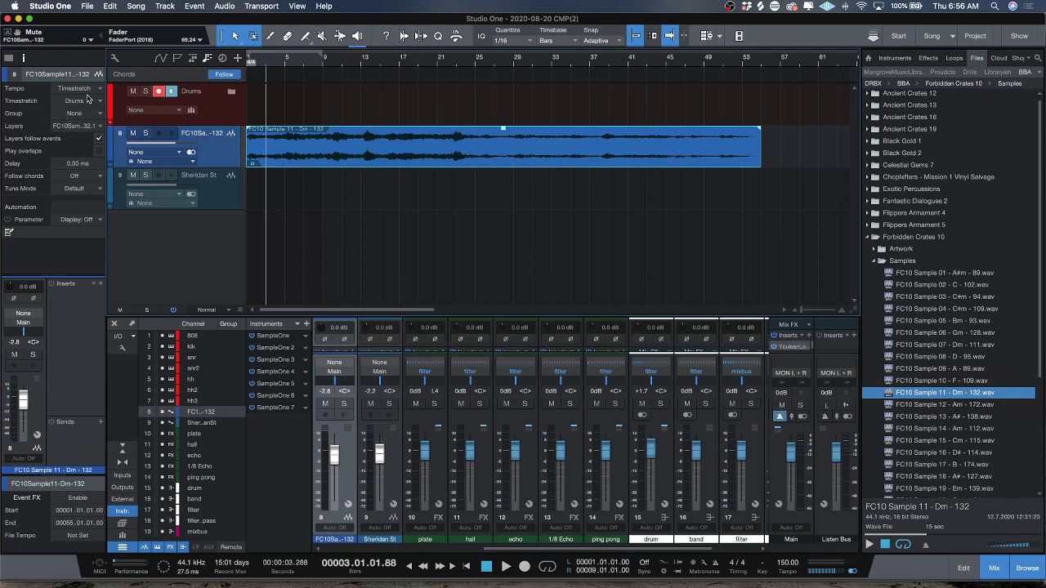
click(78, 101)
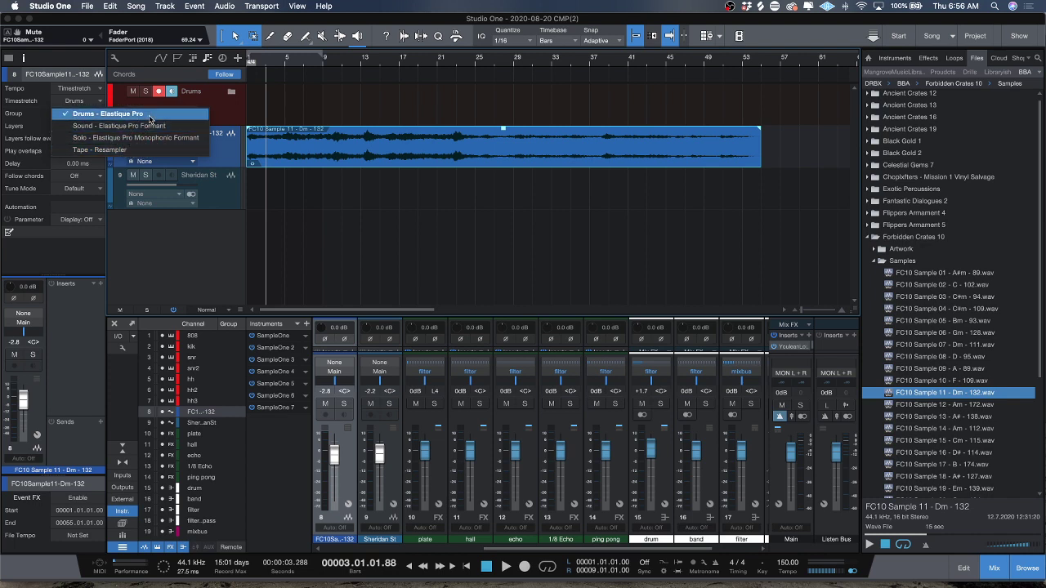
mouse_move(147, 137)
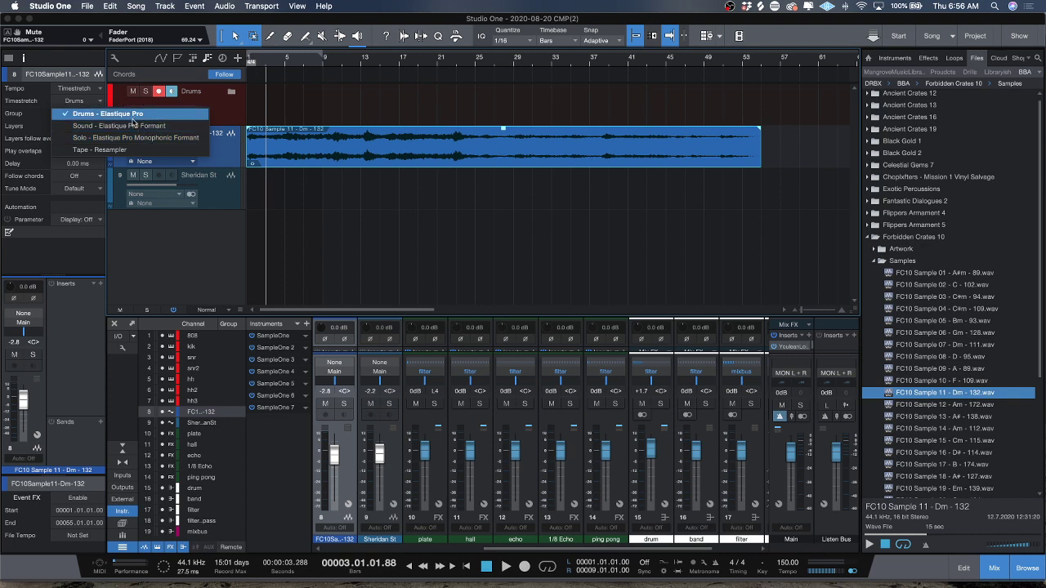
mouse_move(114, 123)
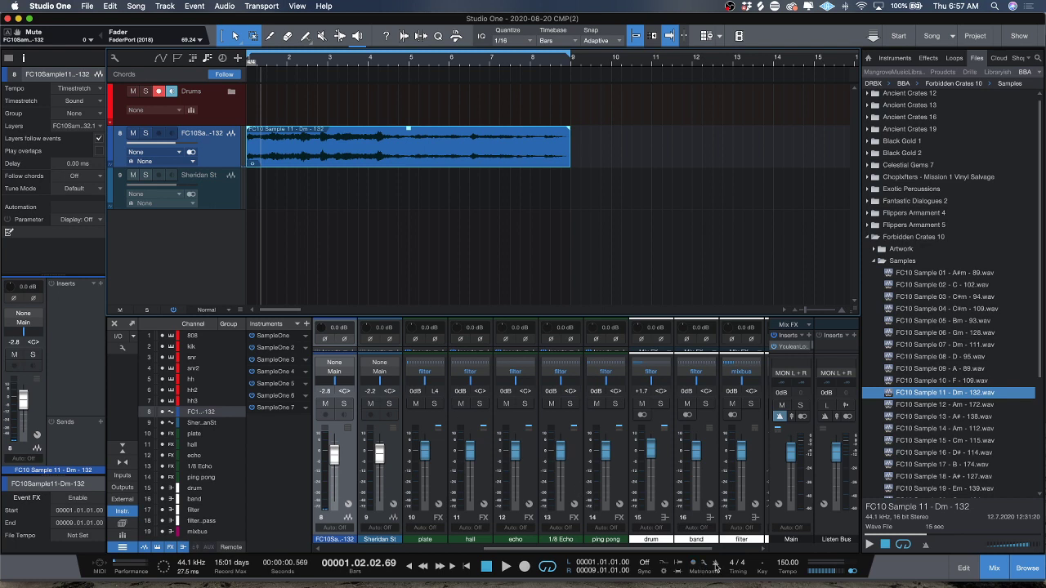
Hide the Mix view so the arrangement and loop are fully visible.
click(510, 569)
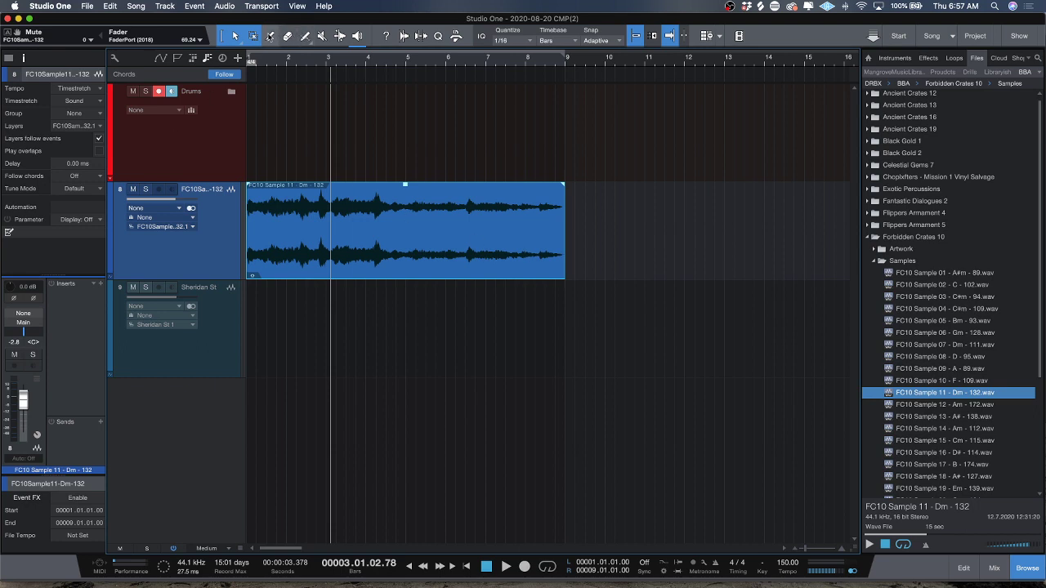
mouse_move(286, 40)
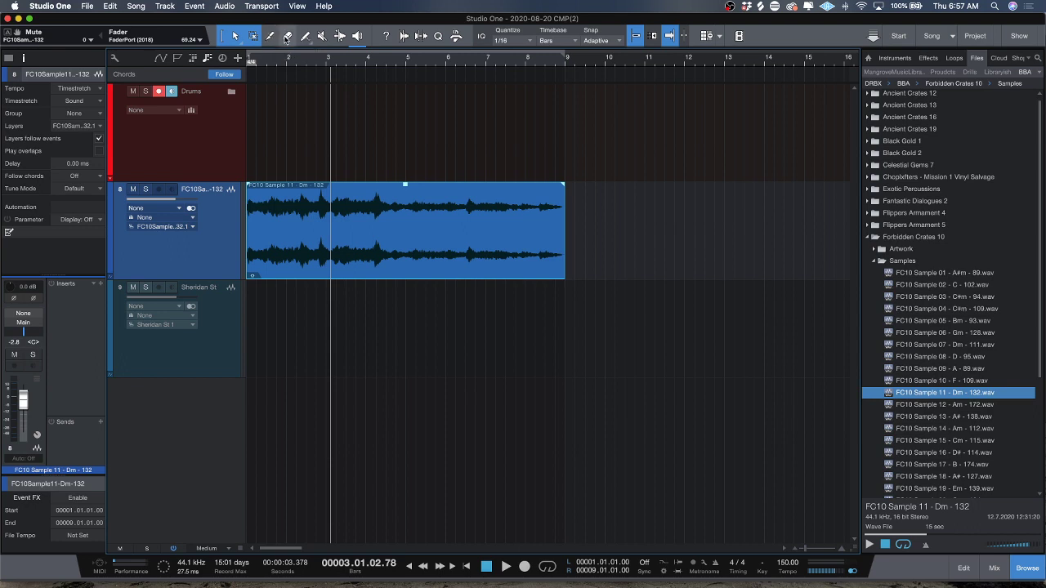
mouse_move(299, 34)
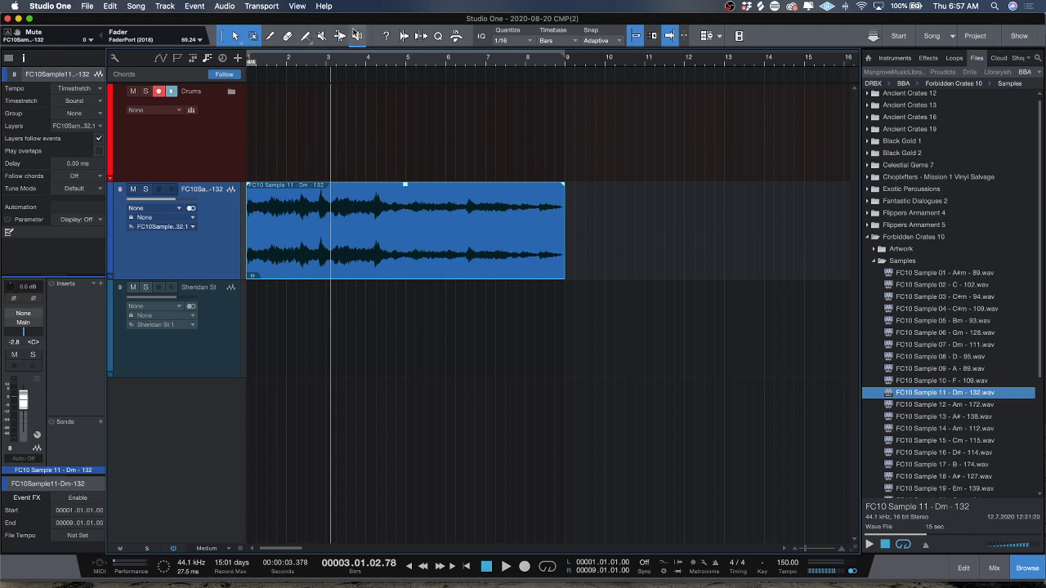
mouse_move(423, 36)
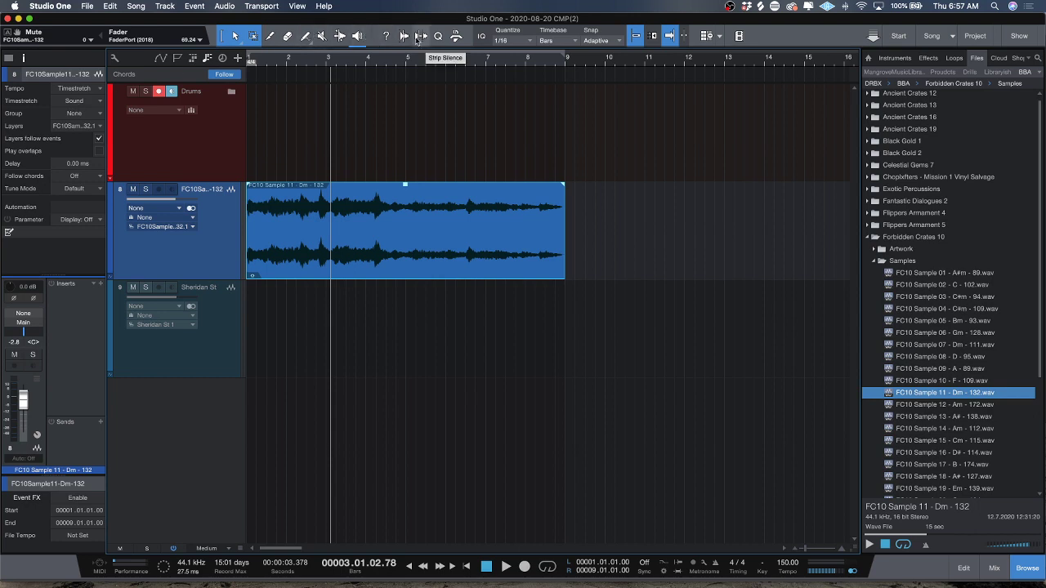
mouse_move(773, 42)
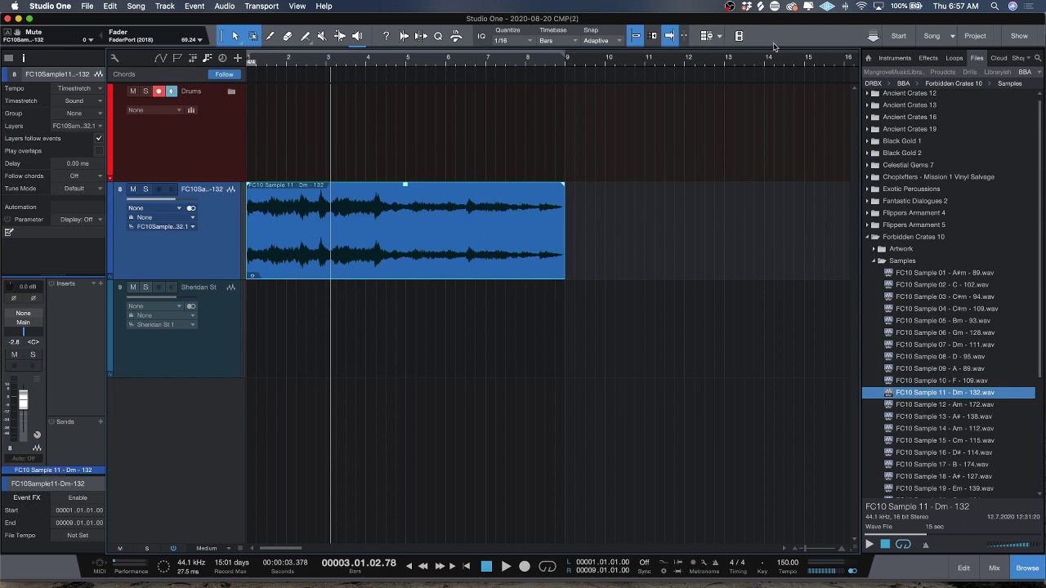
mouse_move(739, 36)
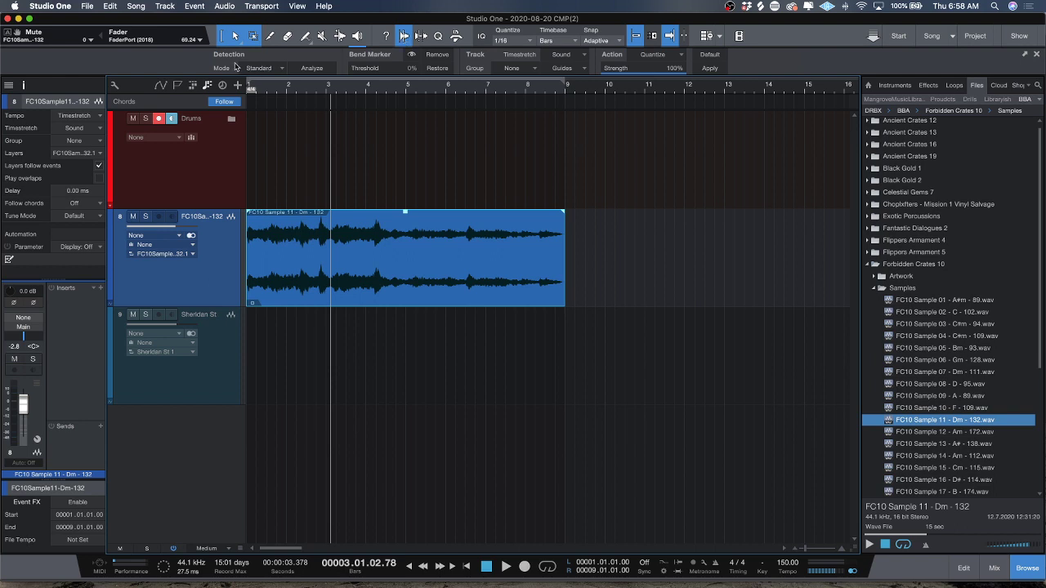
Choose the transient Detection mode and the Timestretch algorithm for bending the loop.
click(262, 68)
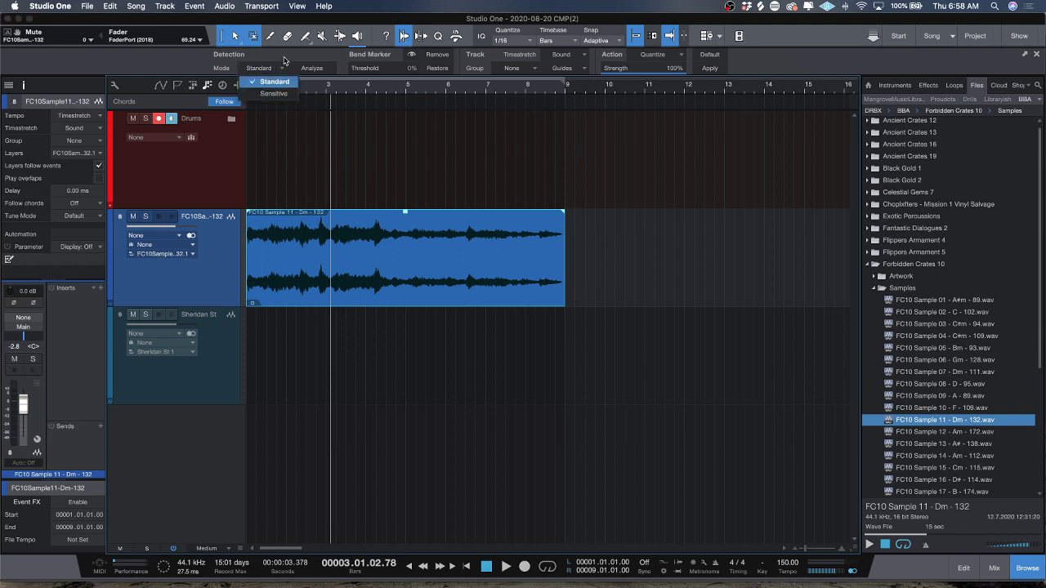
click(269, 82)
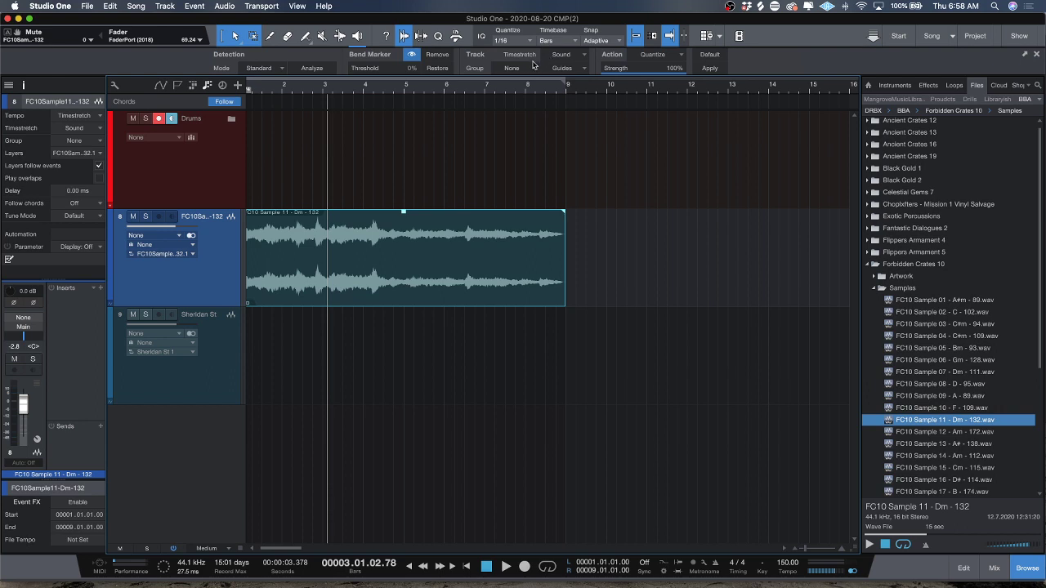
click(580, 55)
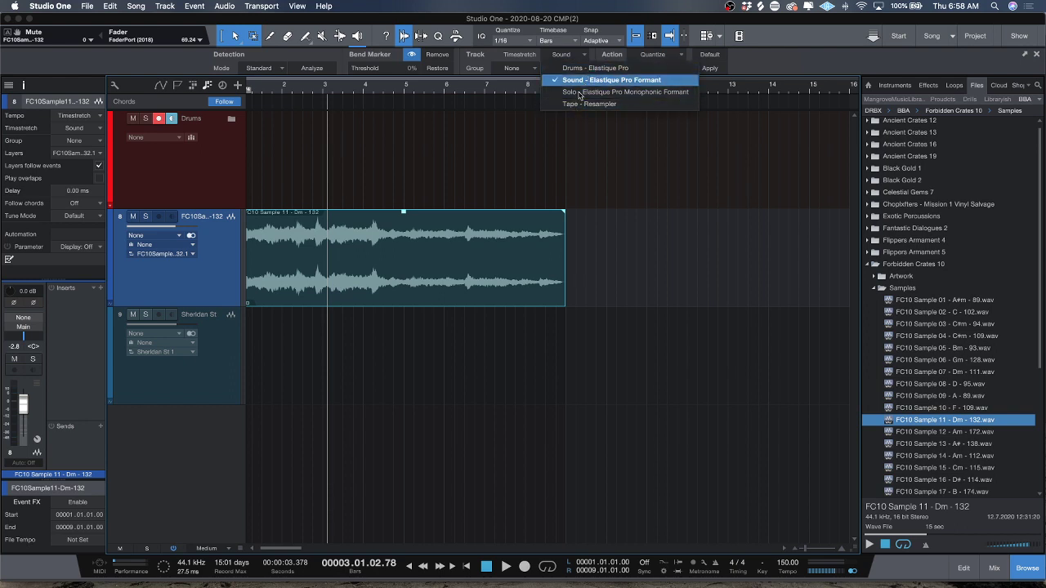
click(579, 80)
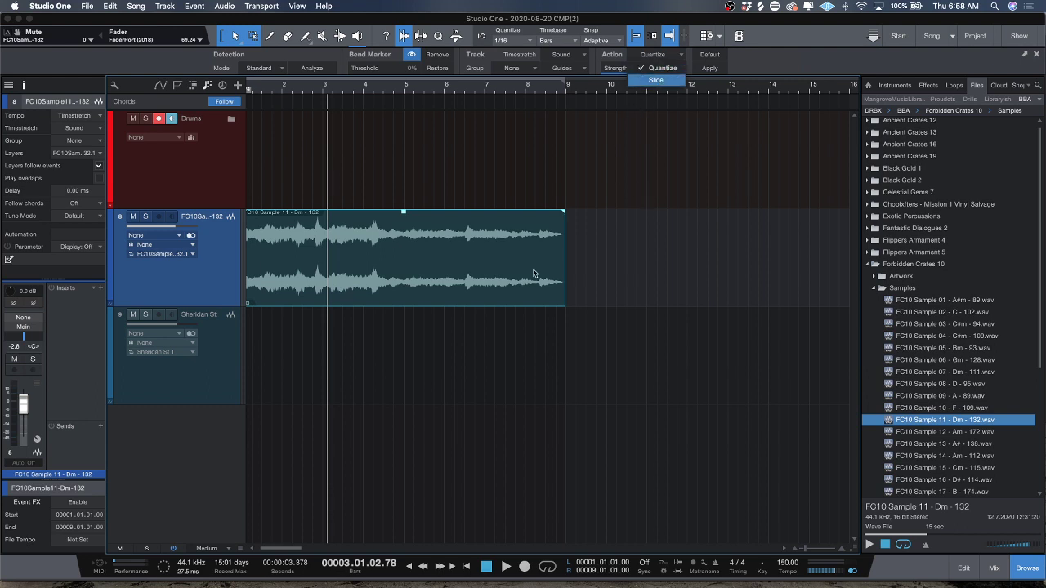
mouse_move(794, 75)
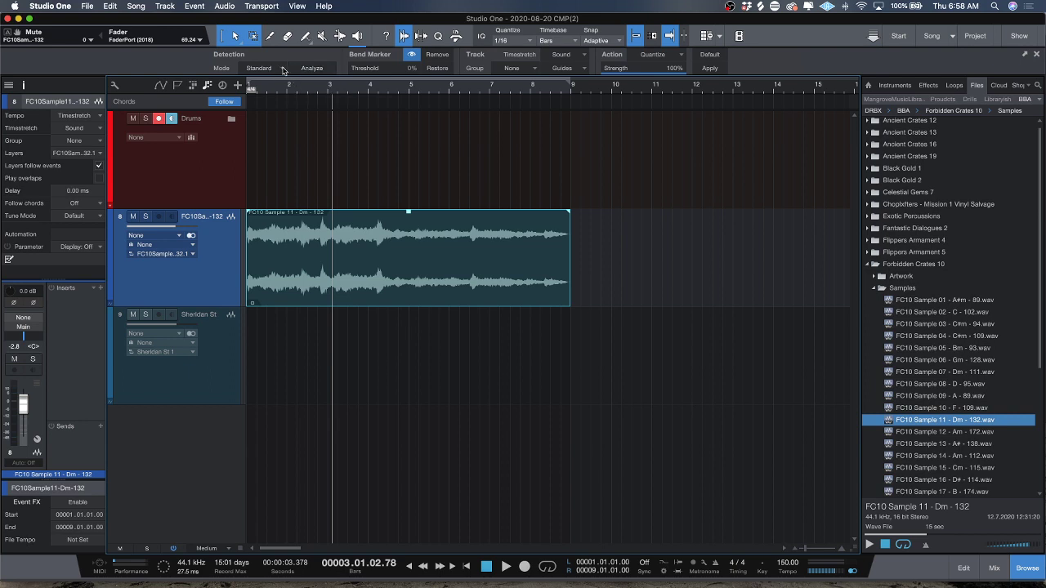
Analyze the loop for transients and lower the bend marker Threshold to 24%.
click(312, 68)
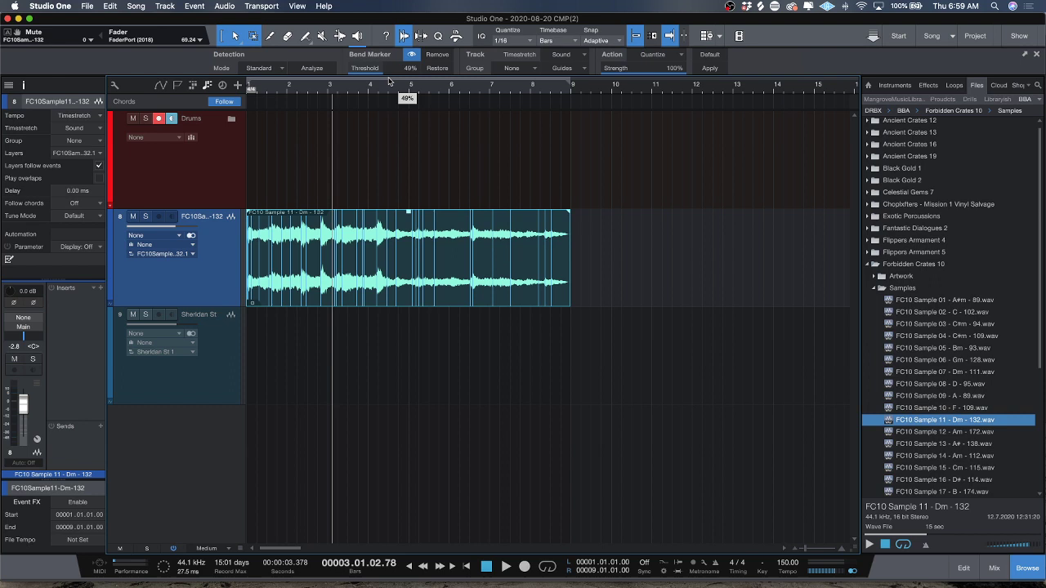
drag(407, 98, 402, 98)
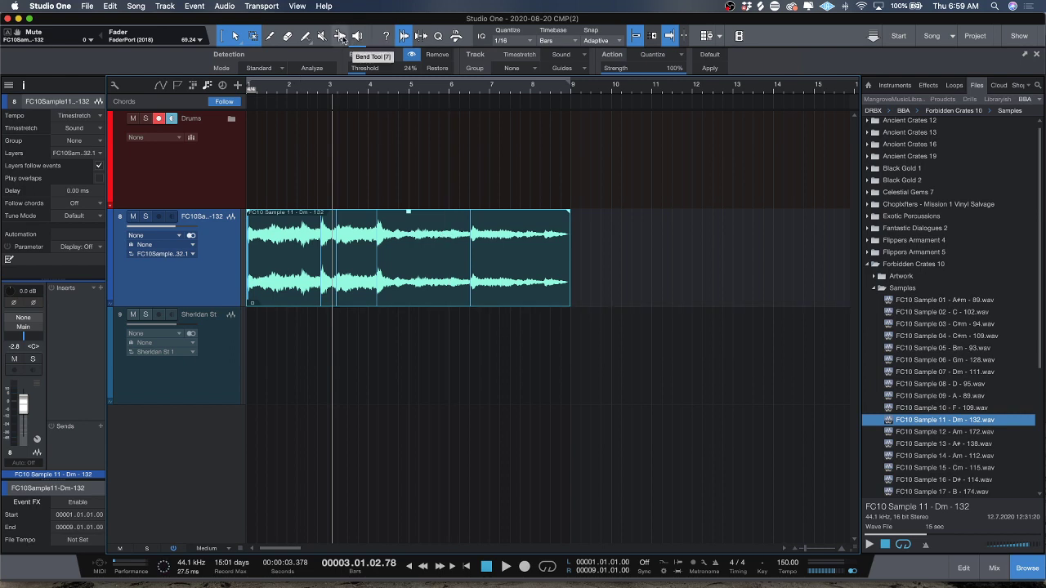
mouse_move(527, 241)
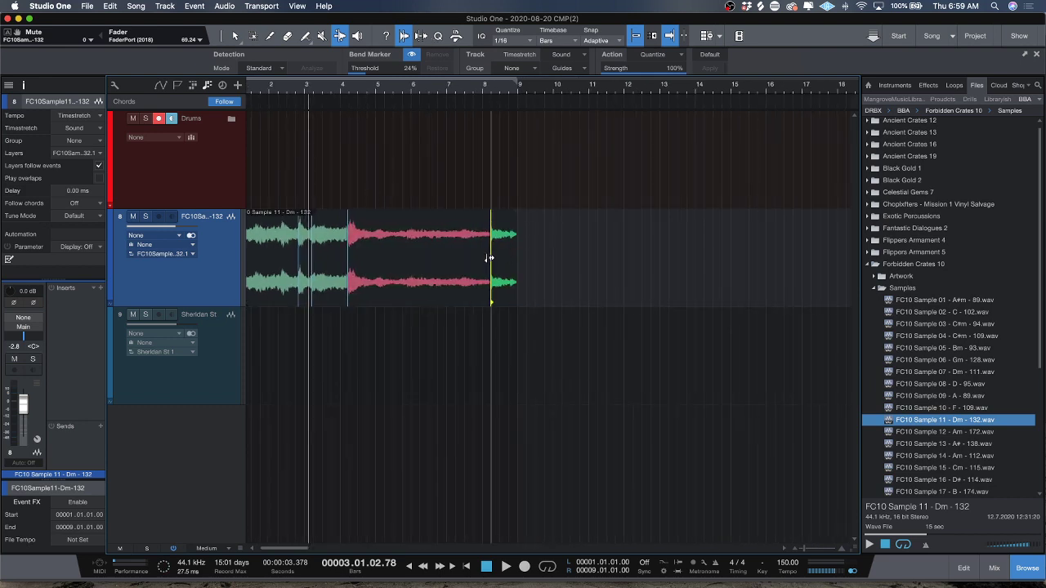
Drag a bend marker on the loop leftward to squeeze and stretch the surrounding audio.
drag(490, 259, 466, 258)
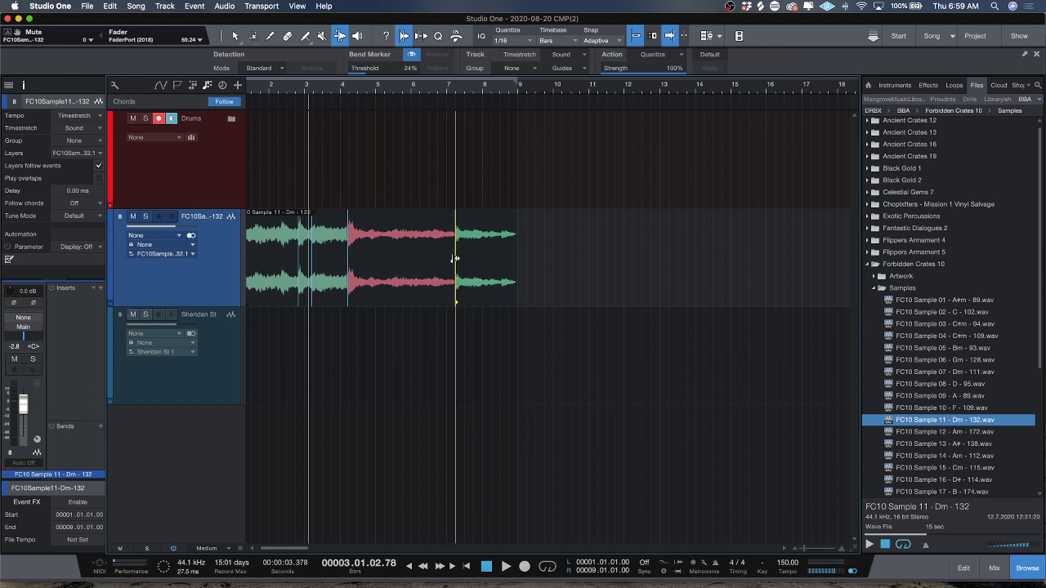
drag(454, 259, 392, 258)
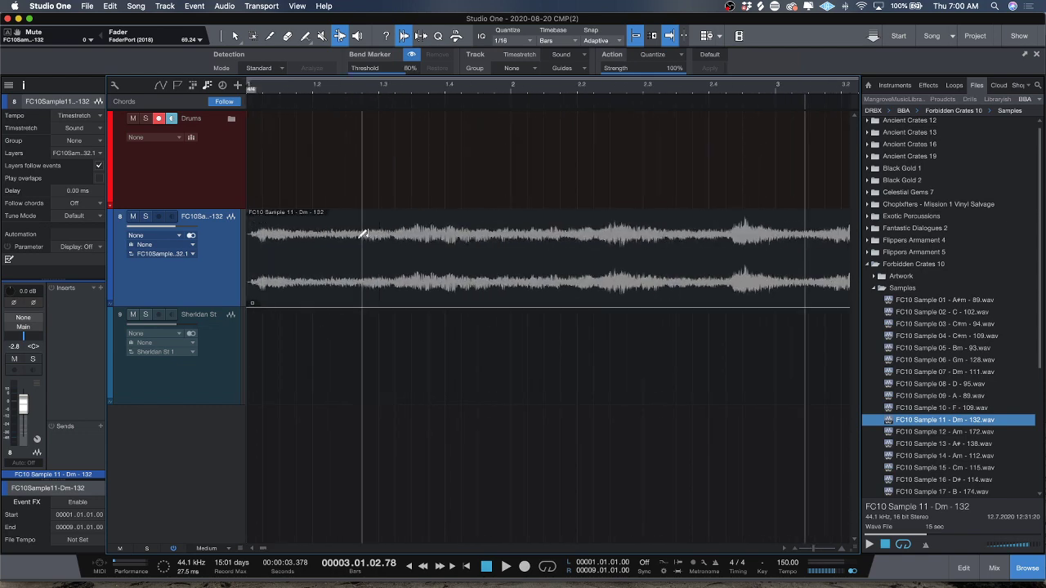
mouse_move(255, 229)
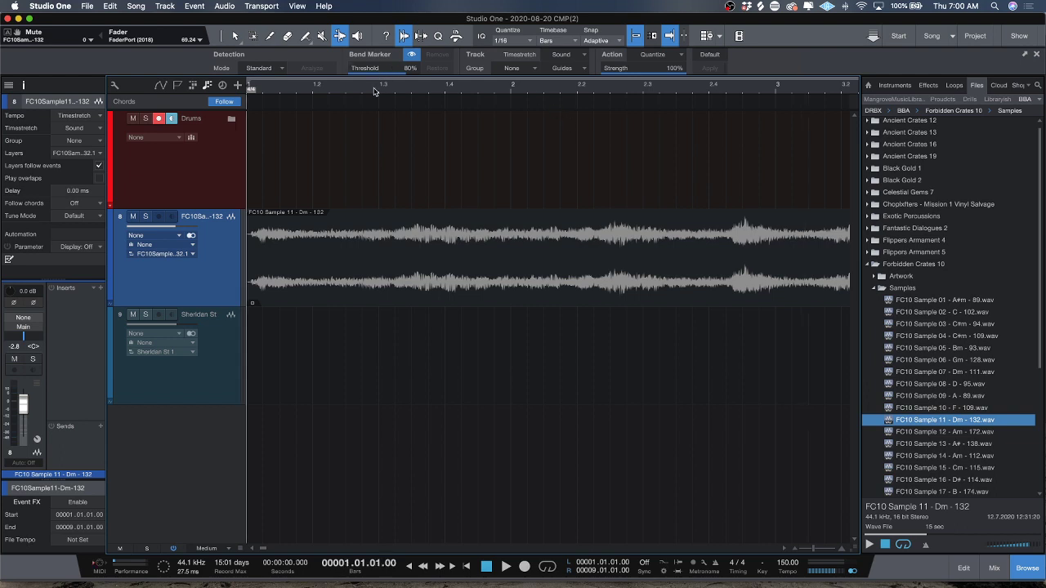
Move the playback position into the warped loop to audition it.
click(510, 568)
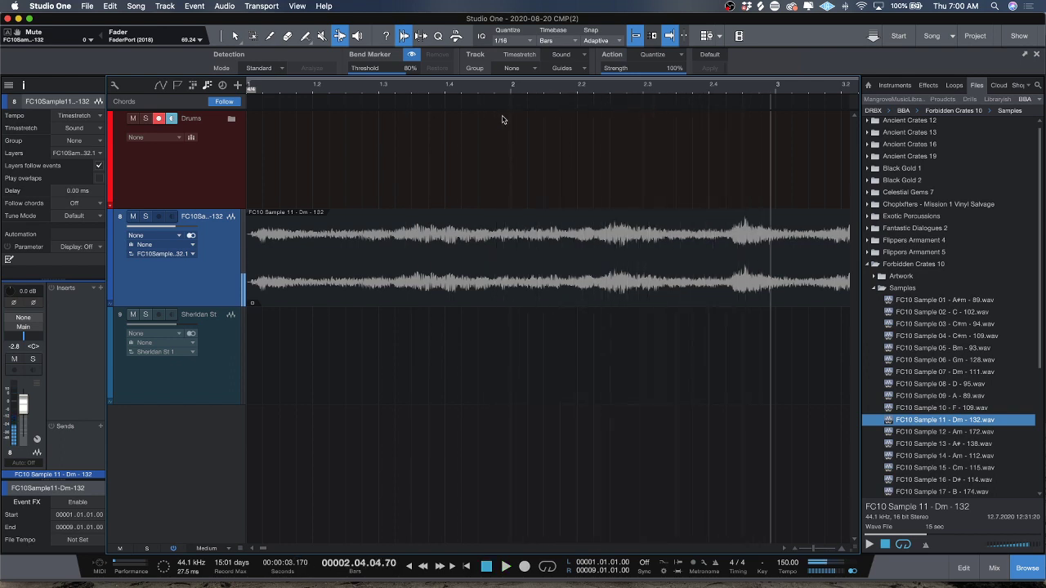
mouse_move(760, 94)
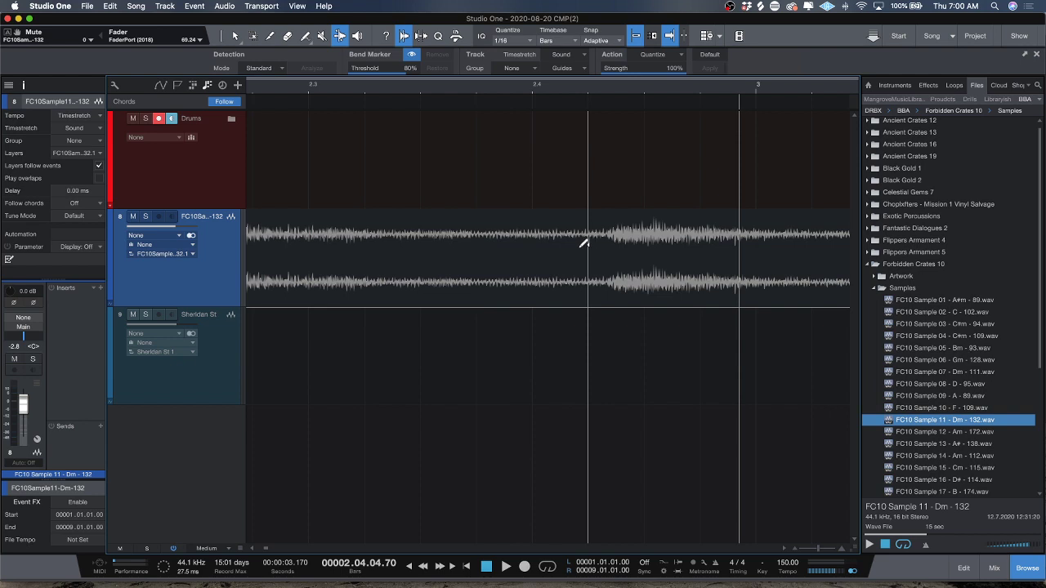
mouse_move(608, 238)
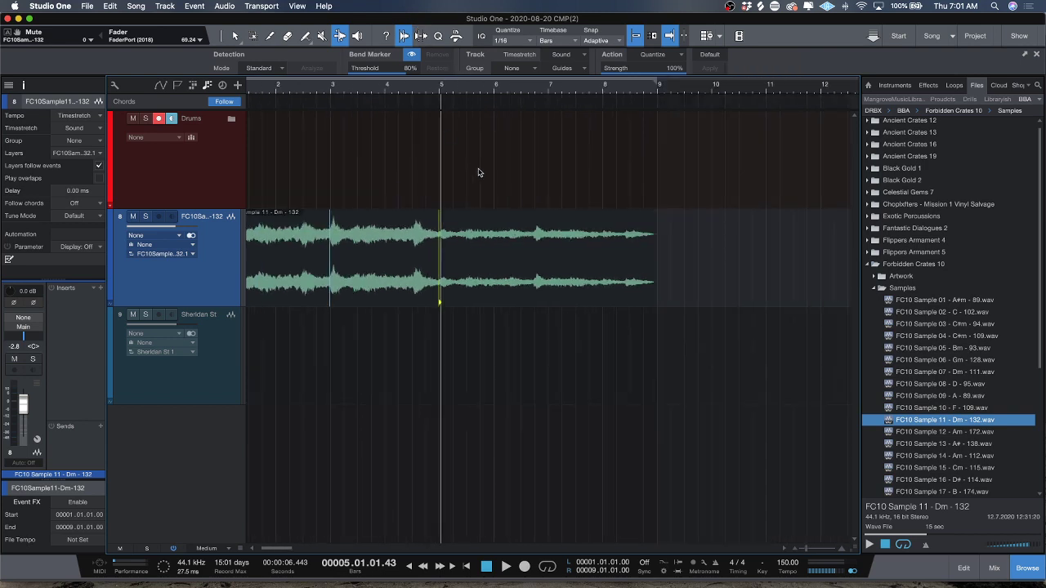
mouse_move(502, 189)
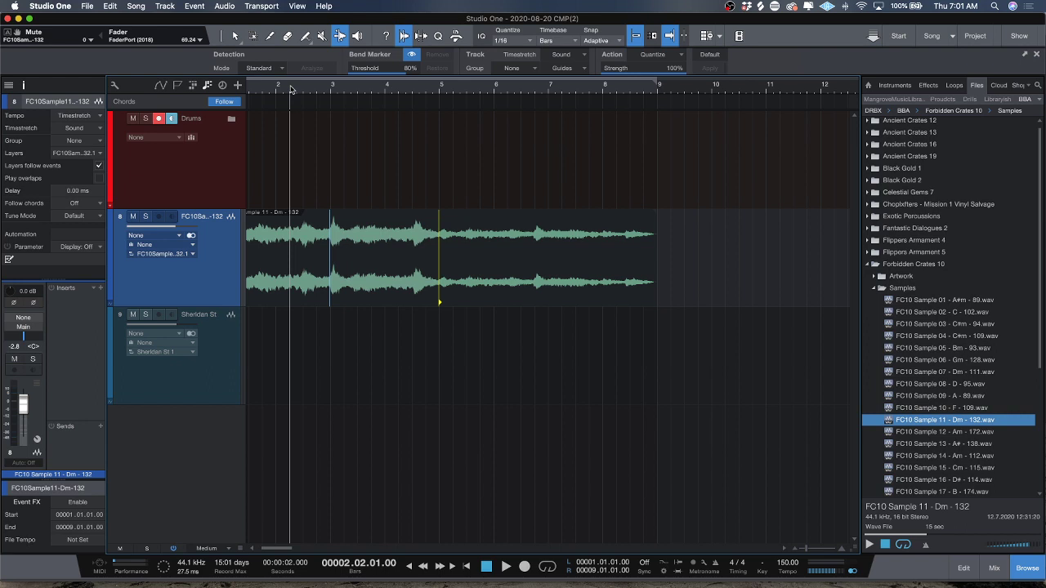
click(508, 568)
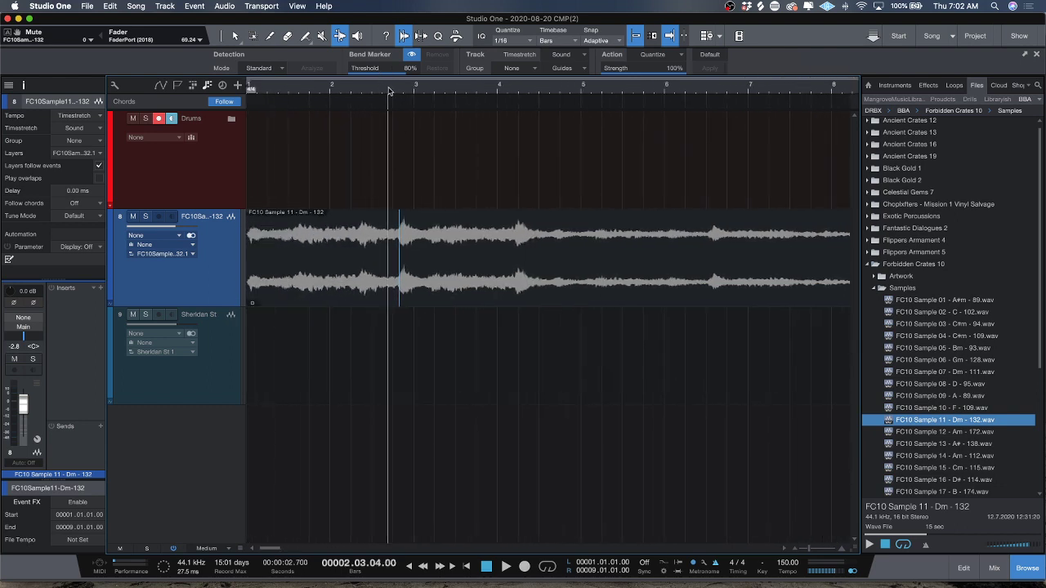
Analyze and Quantize the loop so its bend markers conform it to the first two bars.
click(508, 568)
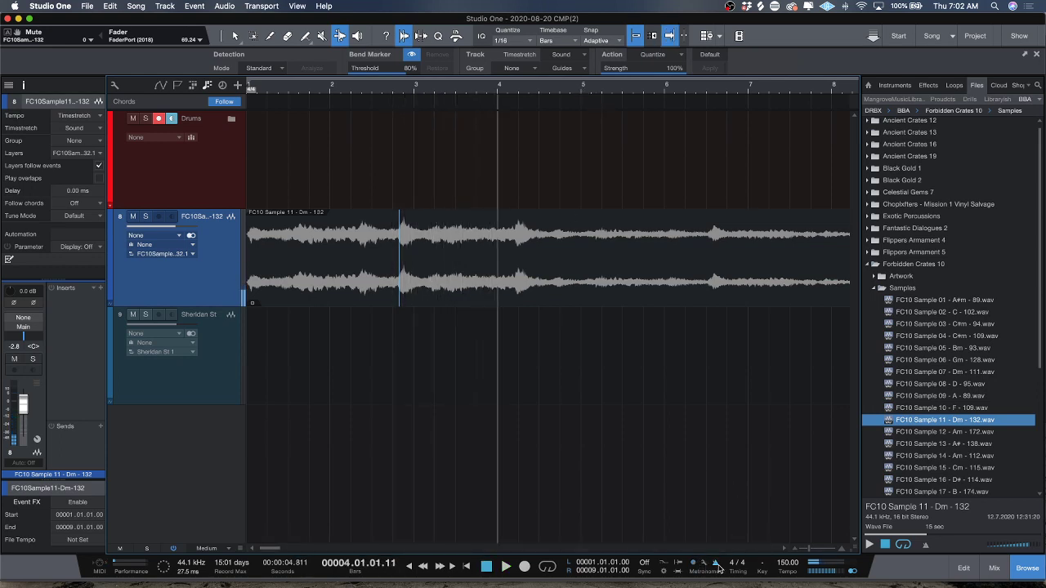
click(510, 568)
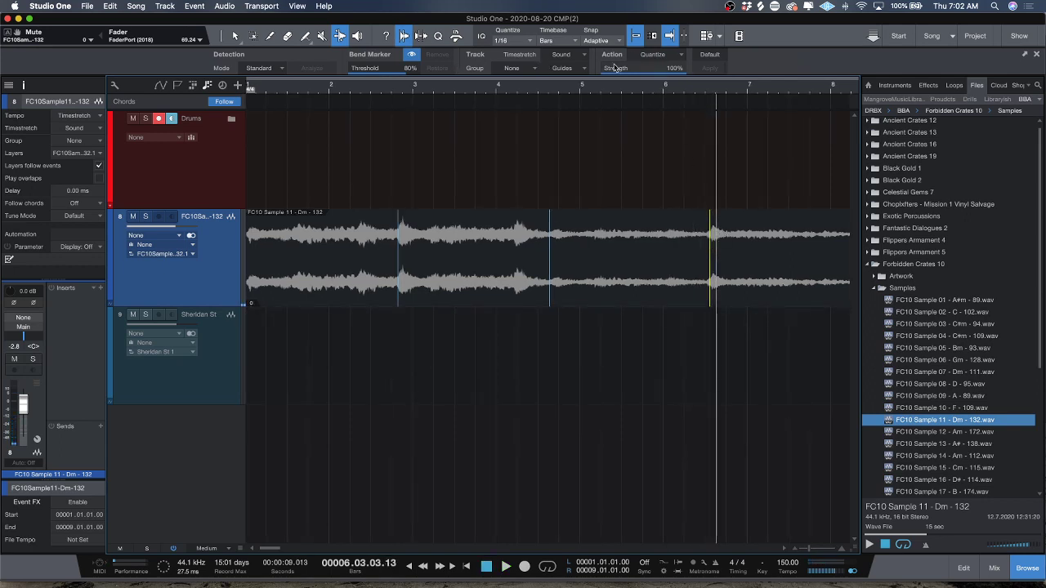
click(515, 41)
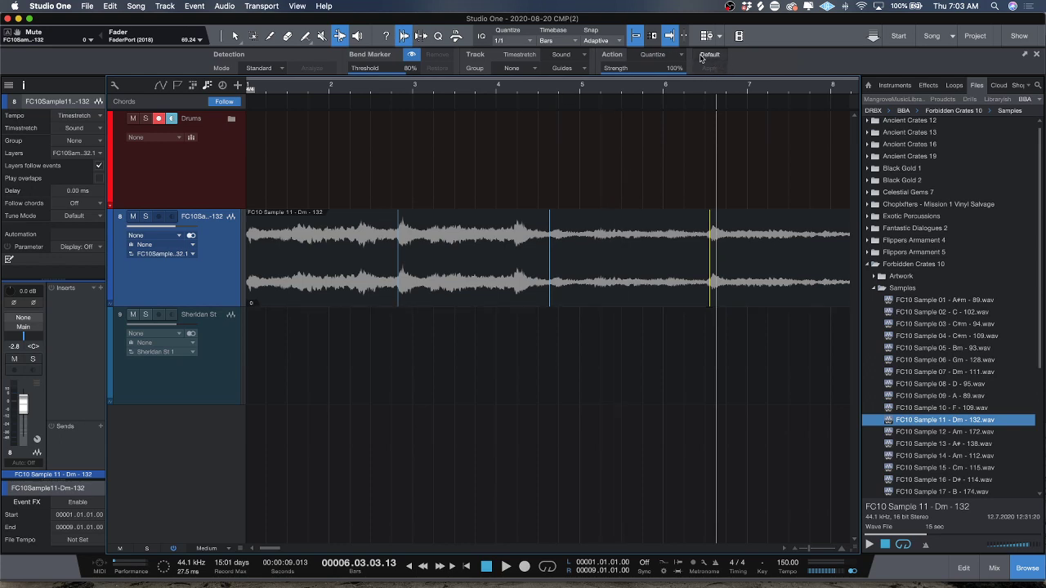
click(663, 55)
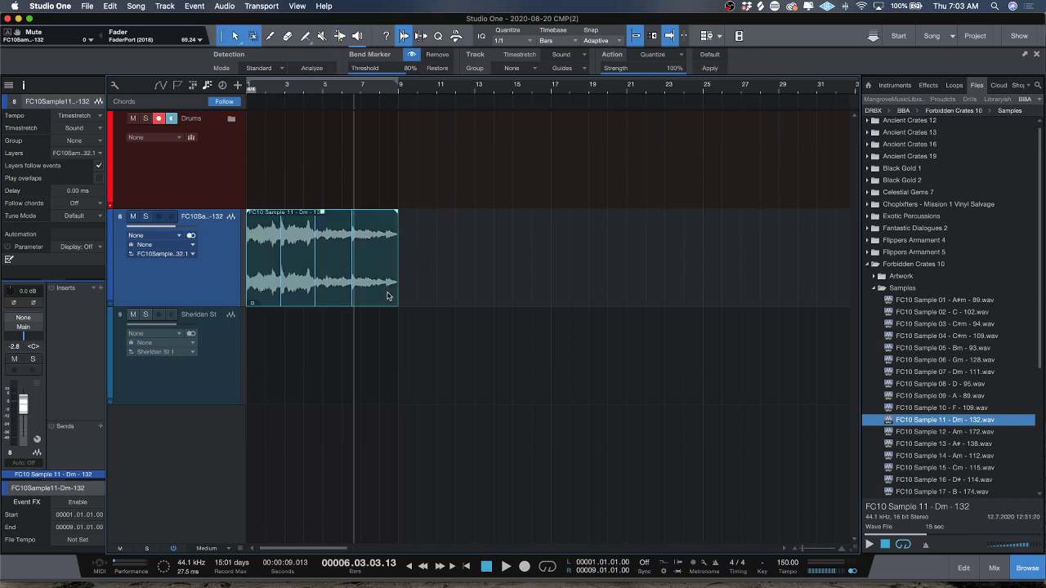
mouse_move(356, 270)
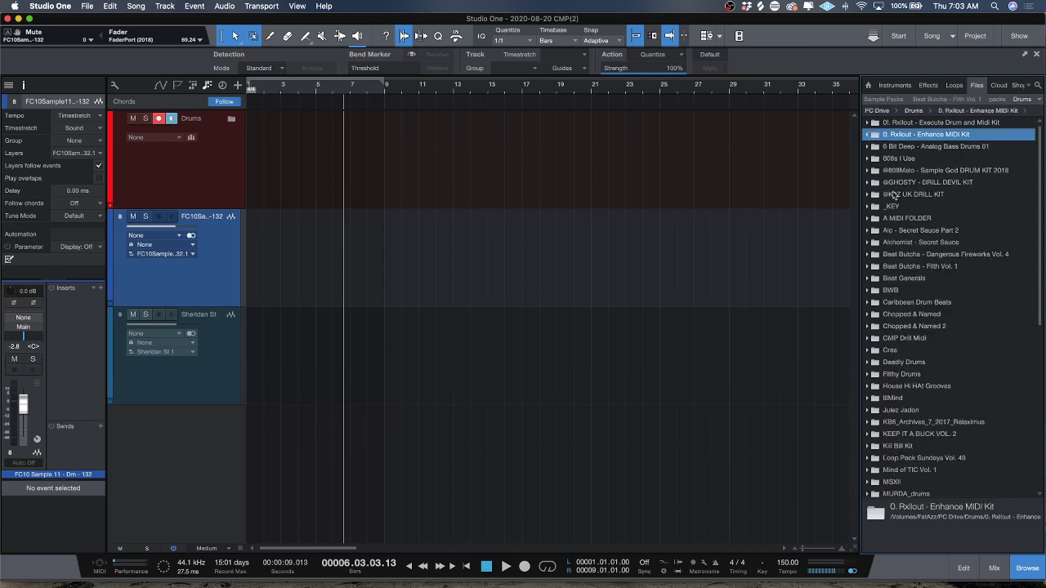
Drag a chicobateria-cacasa break from the Rare Breaks folder onto the second track.
scroll(down, 3)
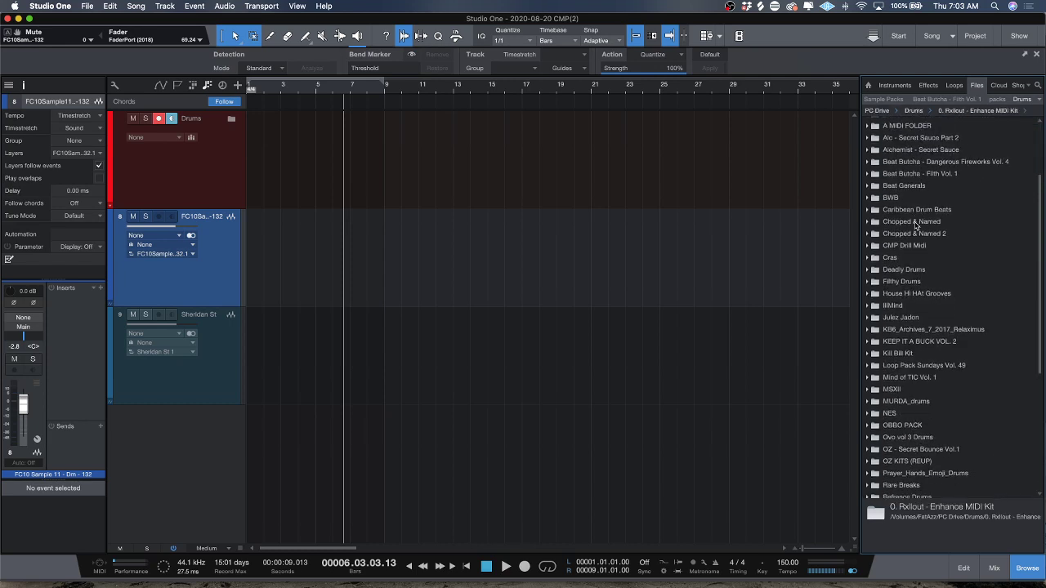
scroll(down, 3)
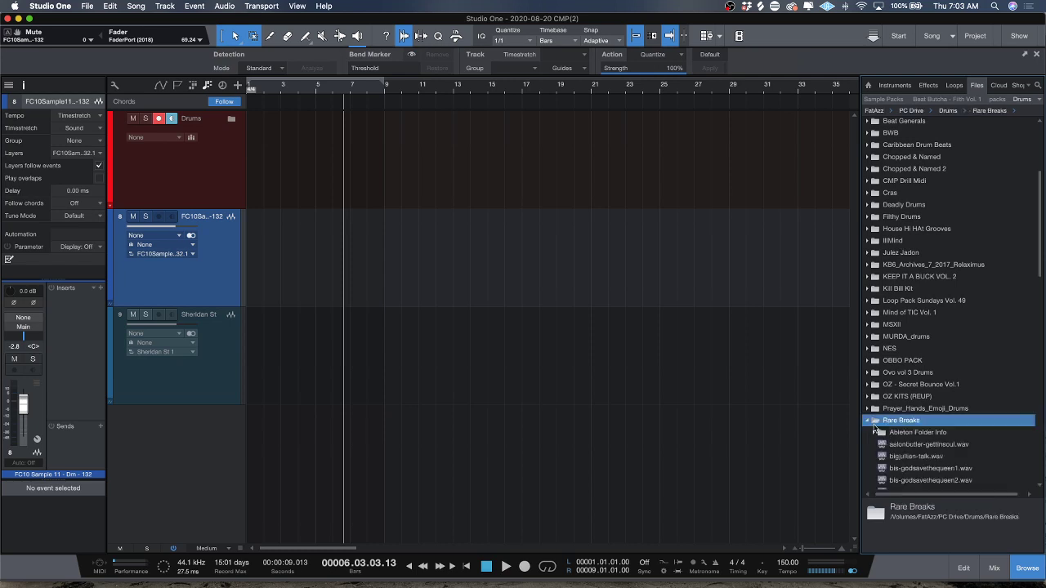
click(925, 391)
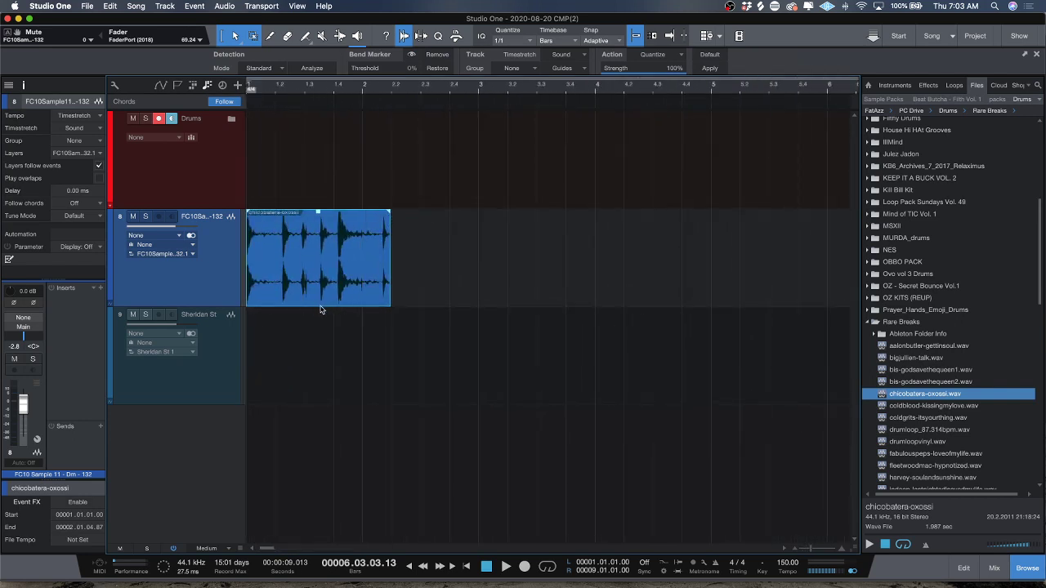
Set the break's Timestretch to Drums – Elastique Pro and the Quantize grid to 1/8.
click(565, 69)
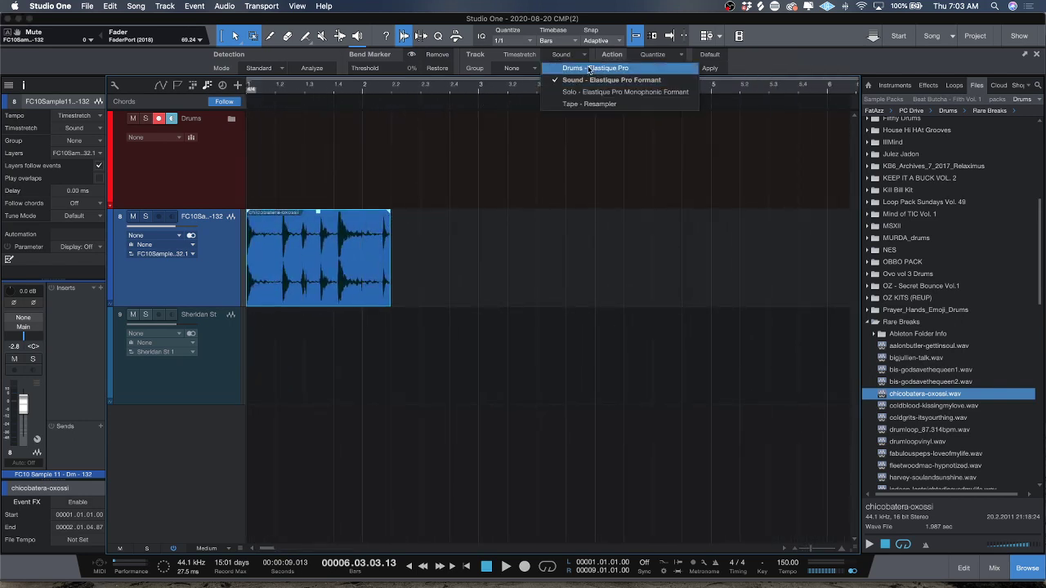
click(605, 68)
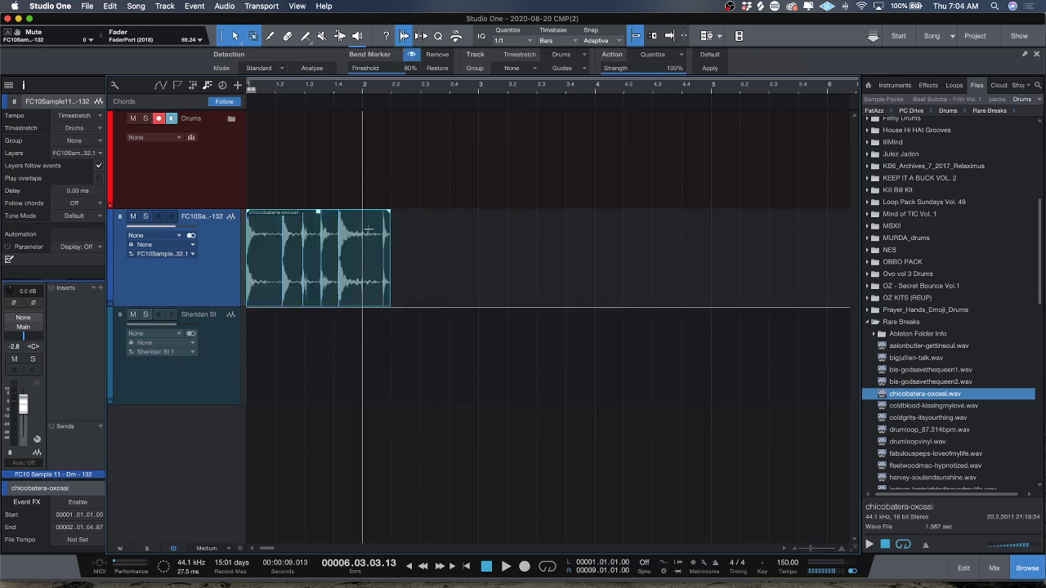
click(523, 40)
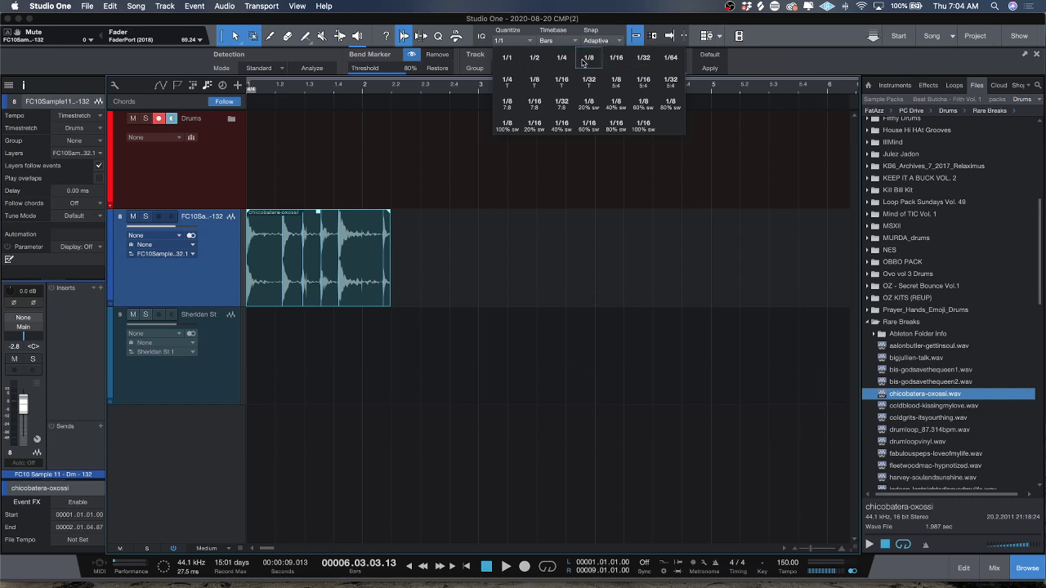
click(588, 55)
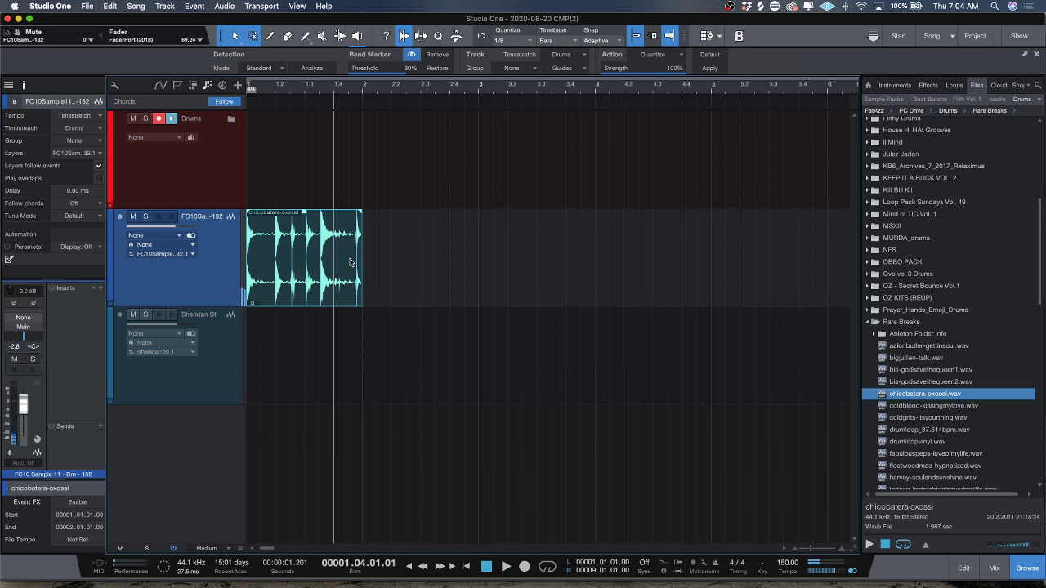
click(506, 569)
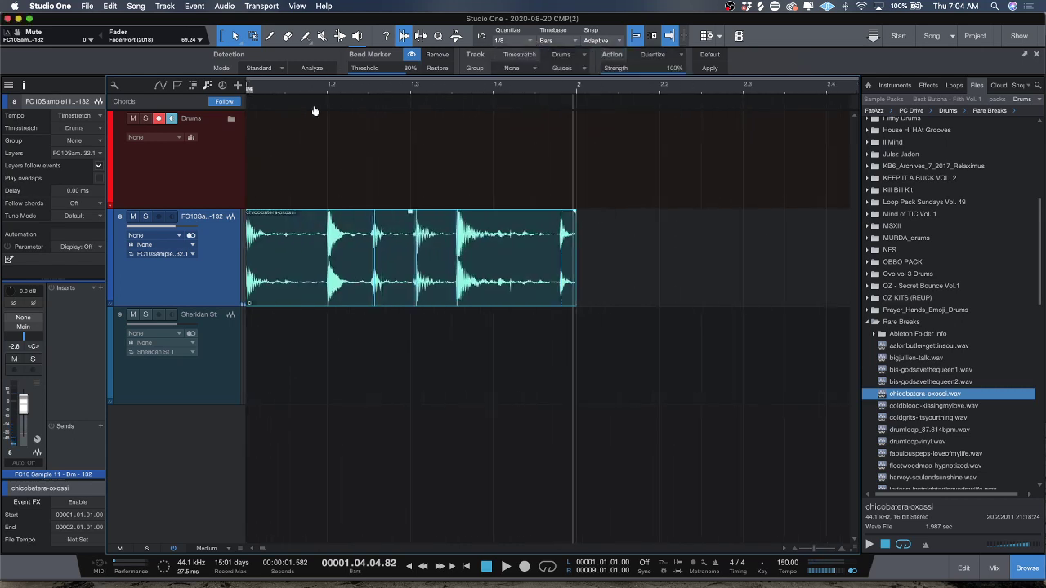
mouse_move(531, 186)
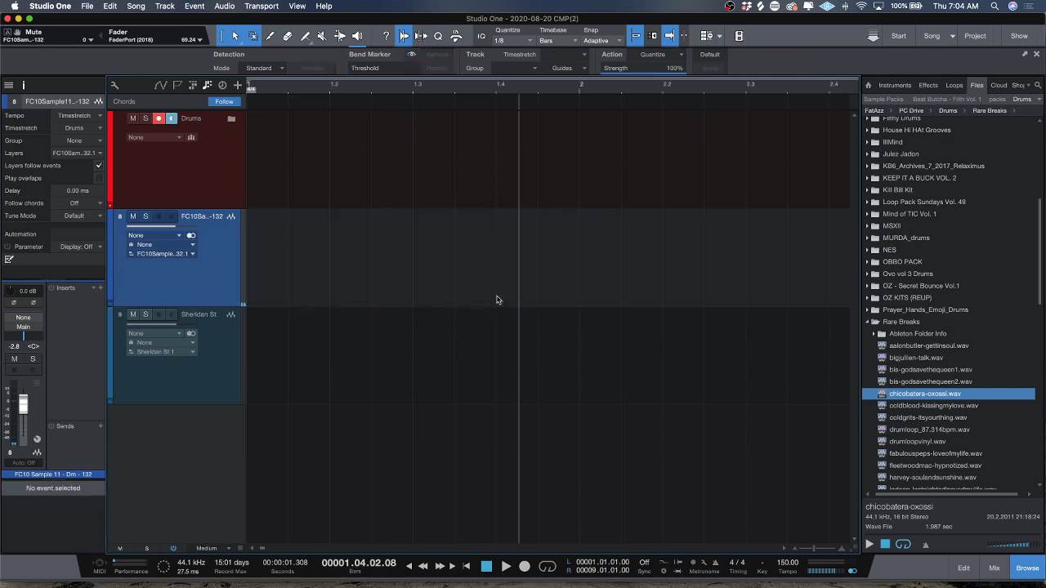
mouse_move(407, 176)
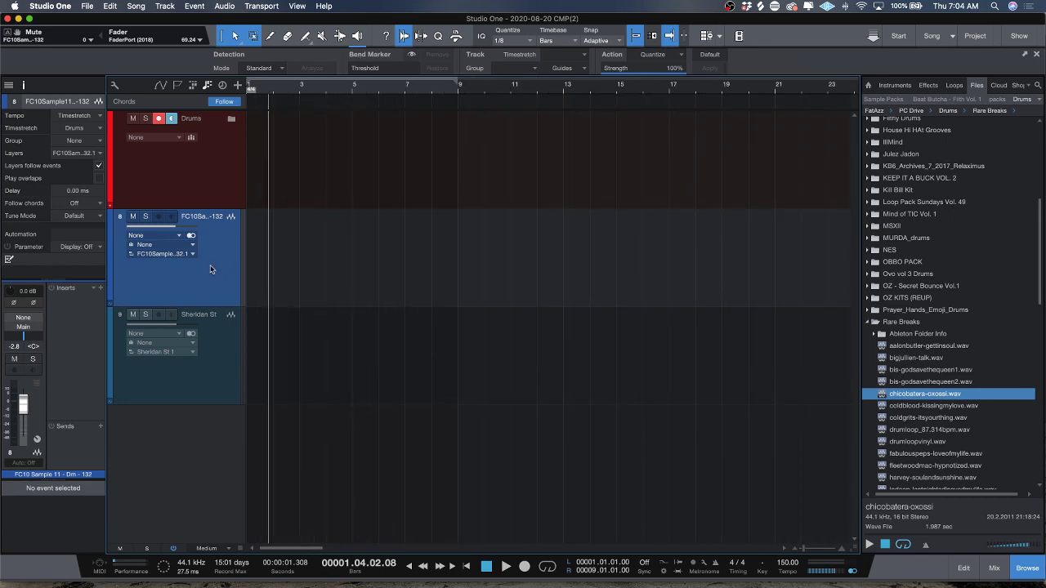
Bring up the context menu of track commands for the second (sample) track.
right_click(211, 269)
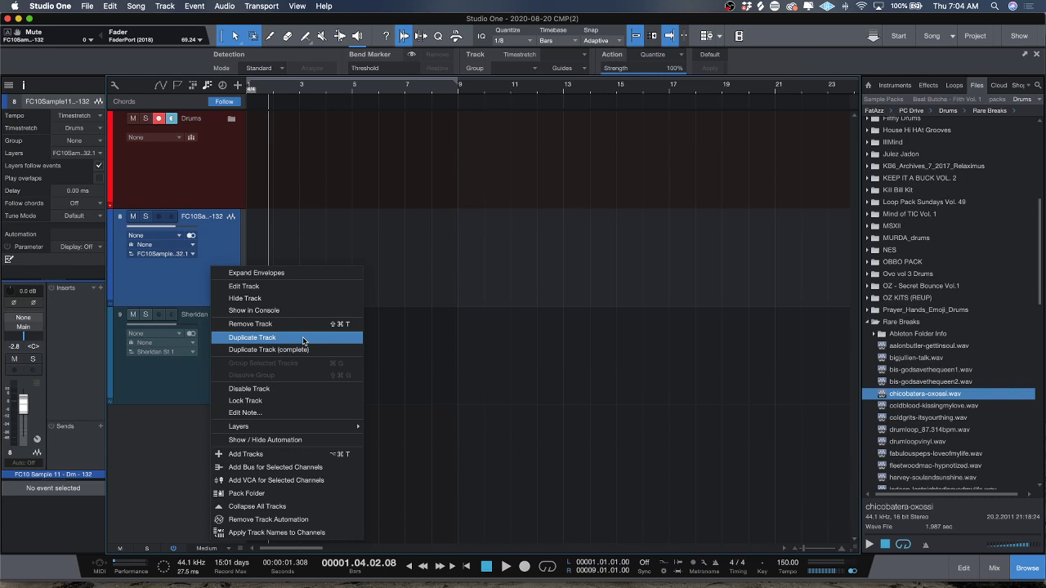
mouse_move(281, 336)
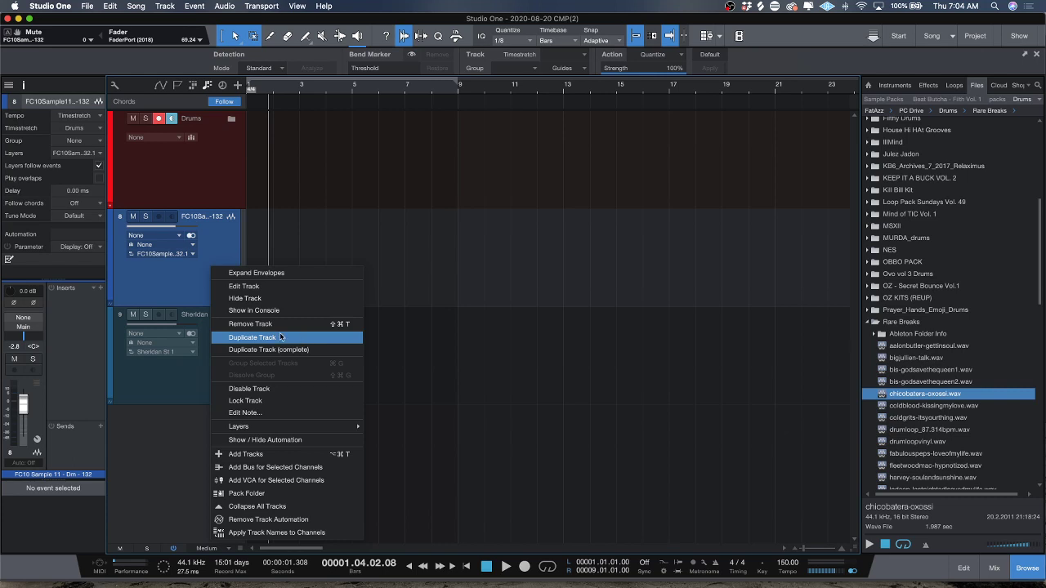